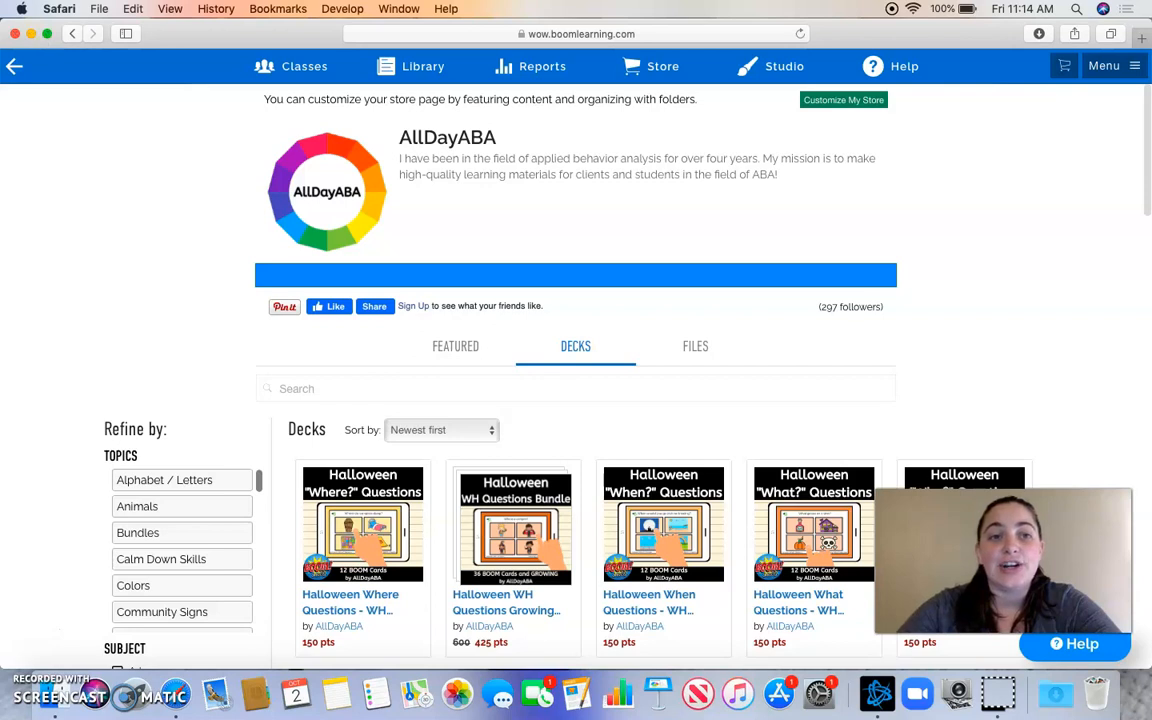
Show the Action options for the Halloween What Questions deck in the Library.
scroll("down", 3)
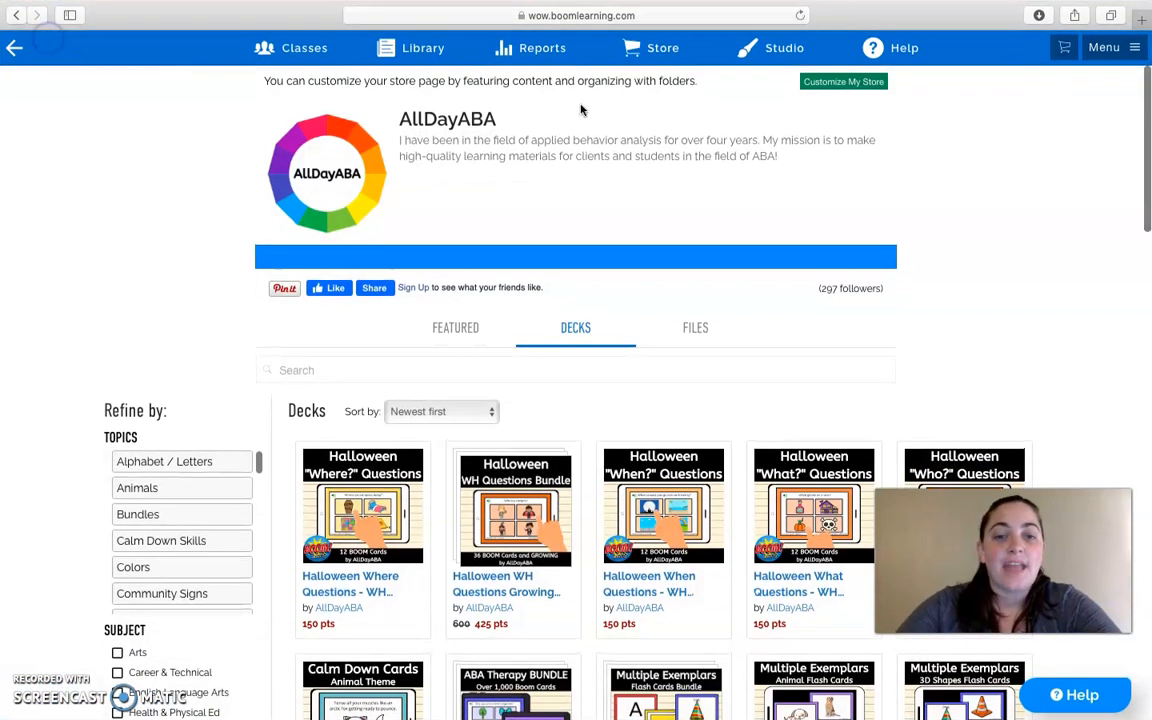
mouse_move(932, 290)
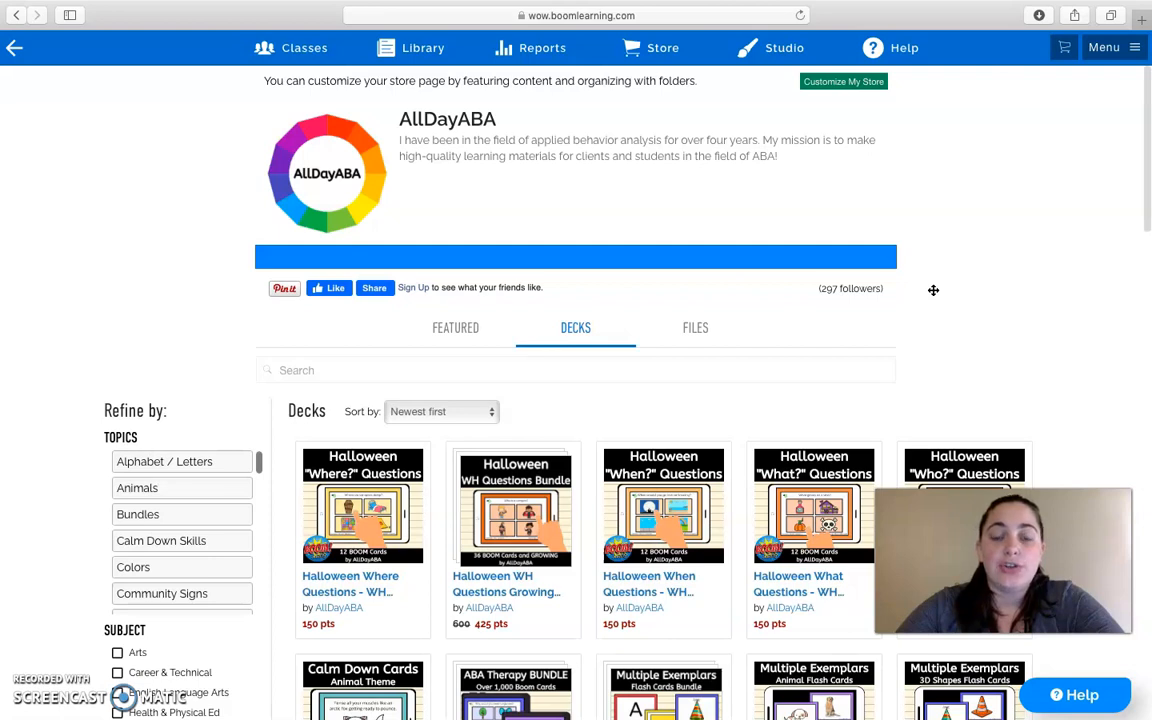
mouse_move(686, 198)
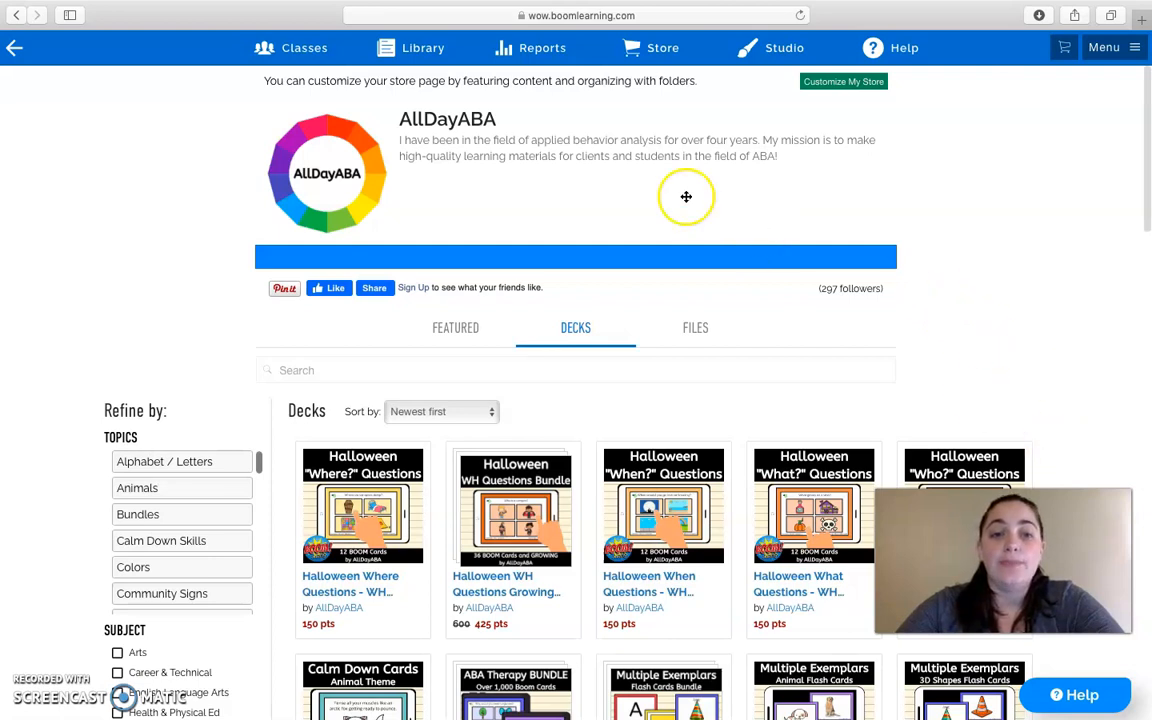
mouse_move(144, 400)
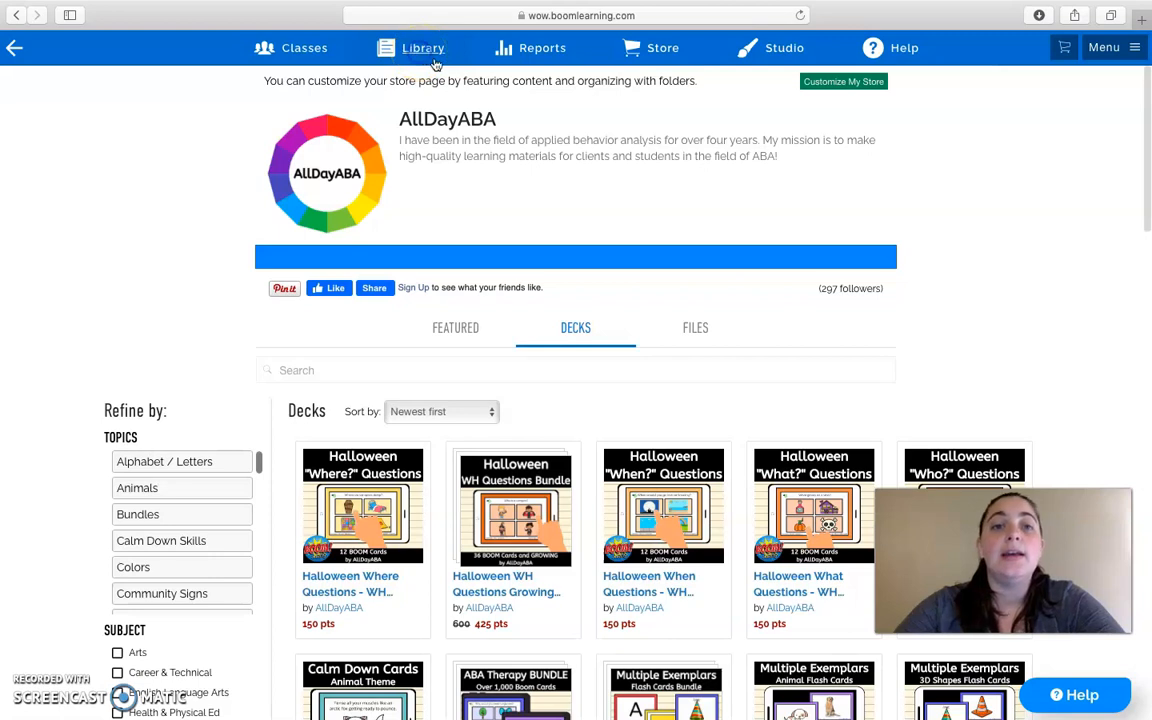
left_click(424, 48)
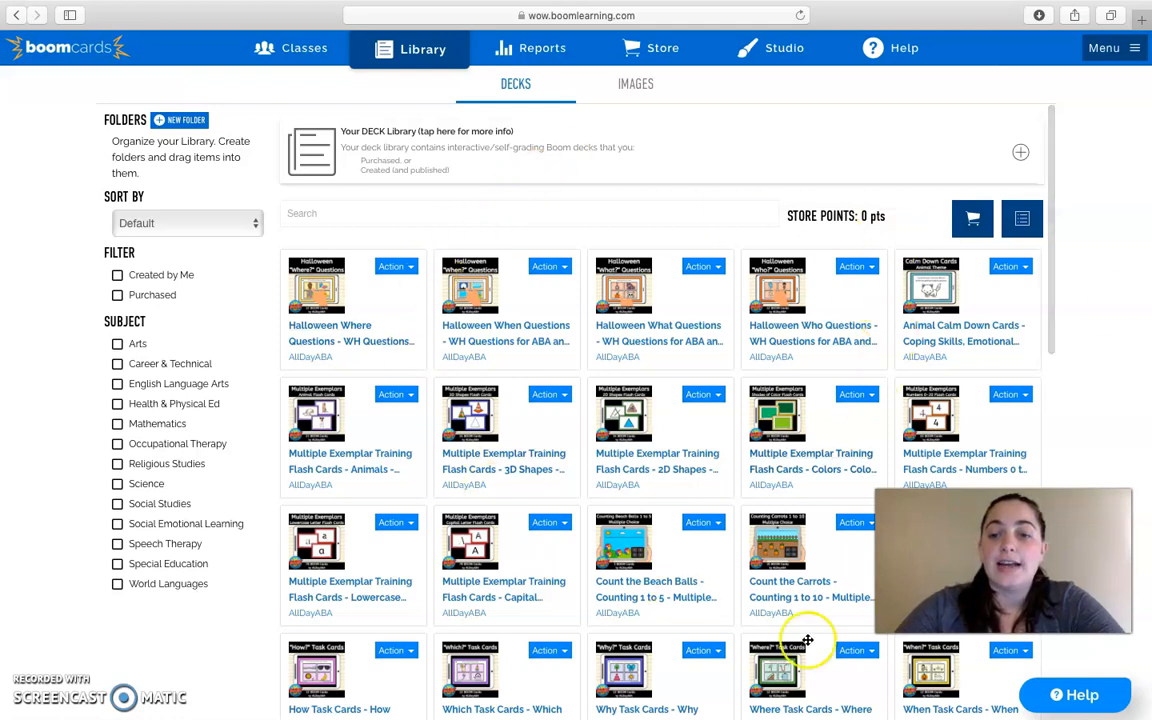
mouse_move(1116, 484)
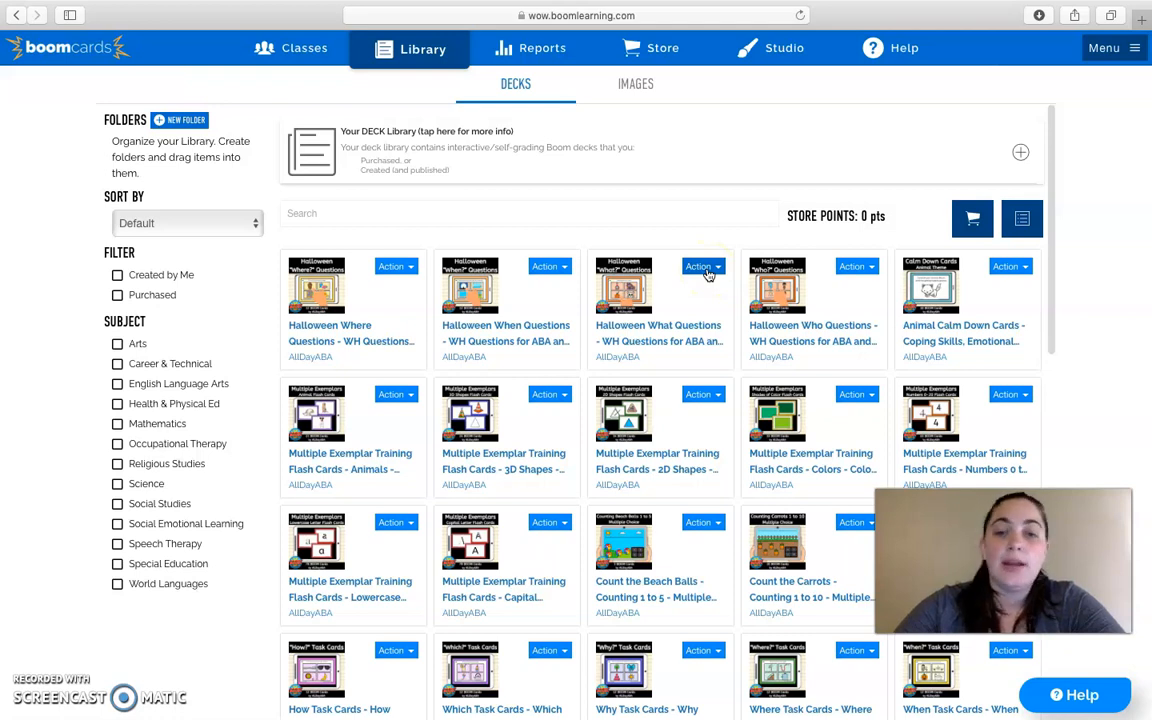
mouse_move(704, 276)
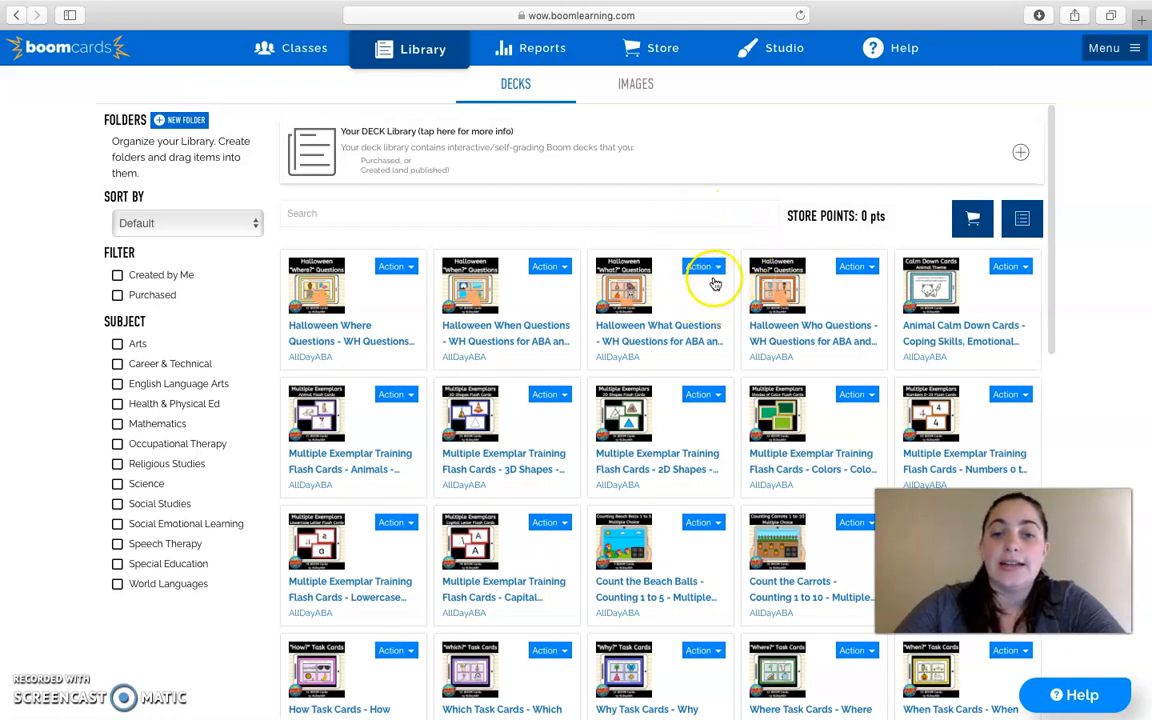
left_click(704, 266)
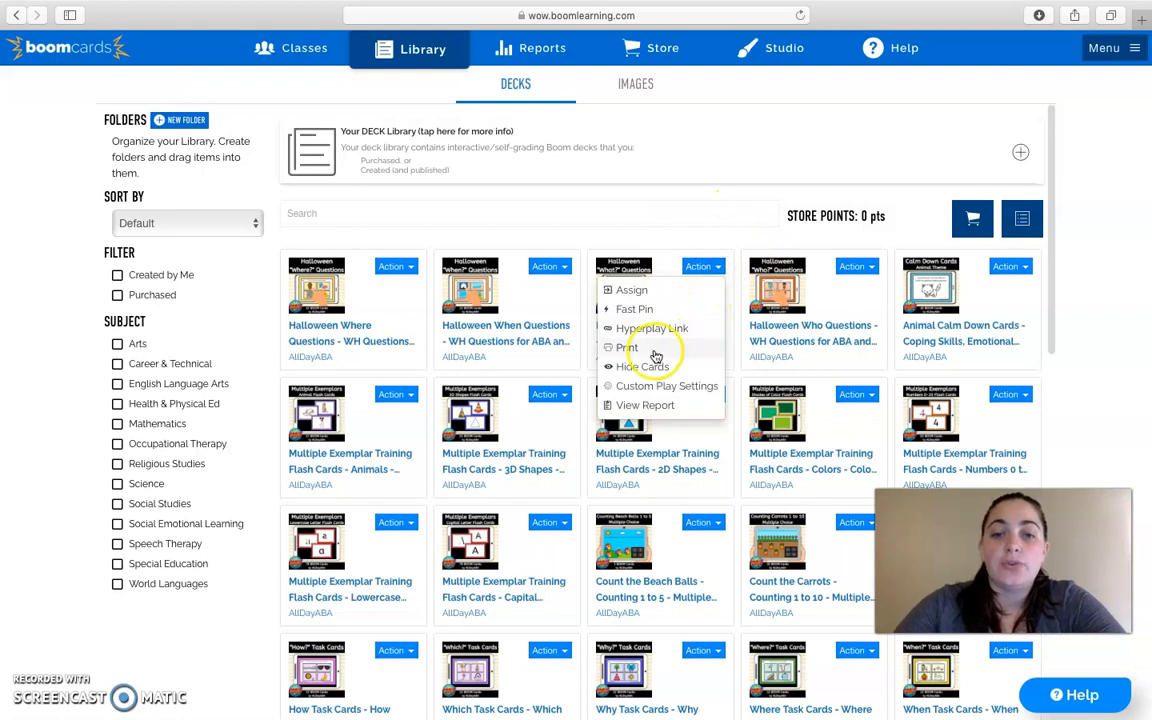
Choose Print for the deck and keep the layout at 1 card per row.
left_click(628, 348)
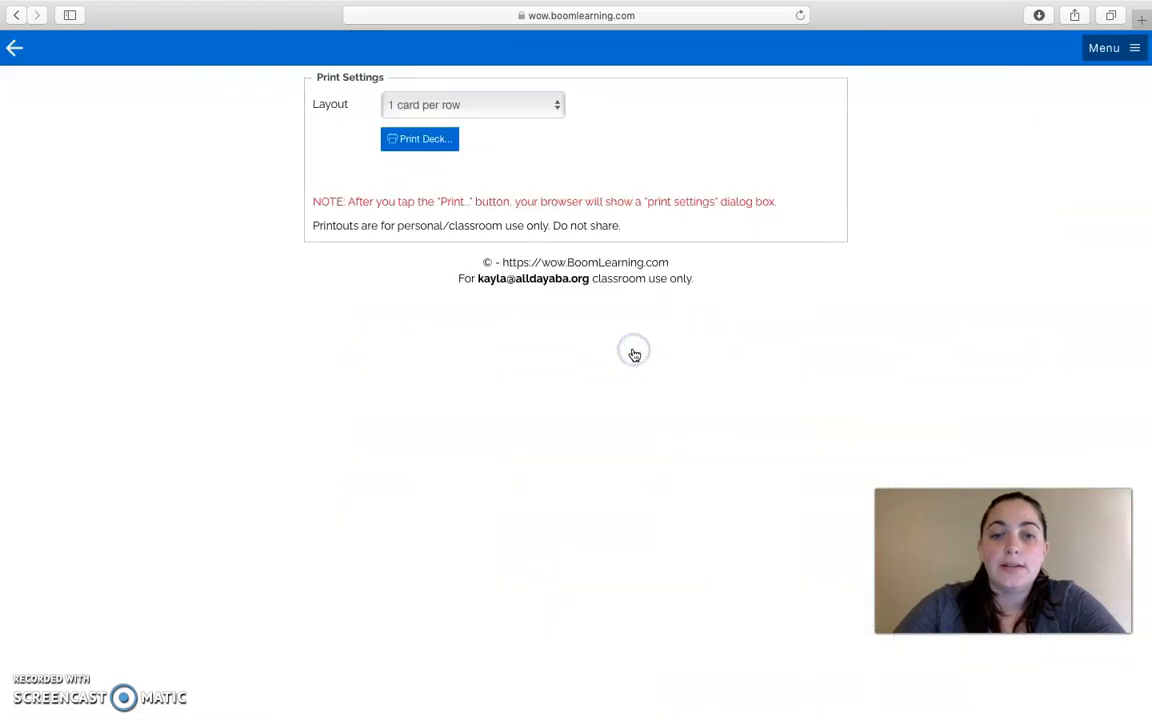
left_click(420, 138)
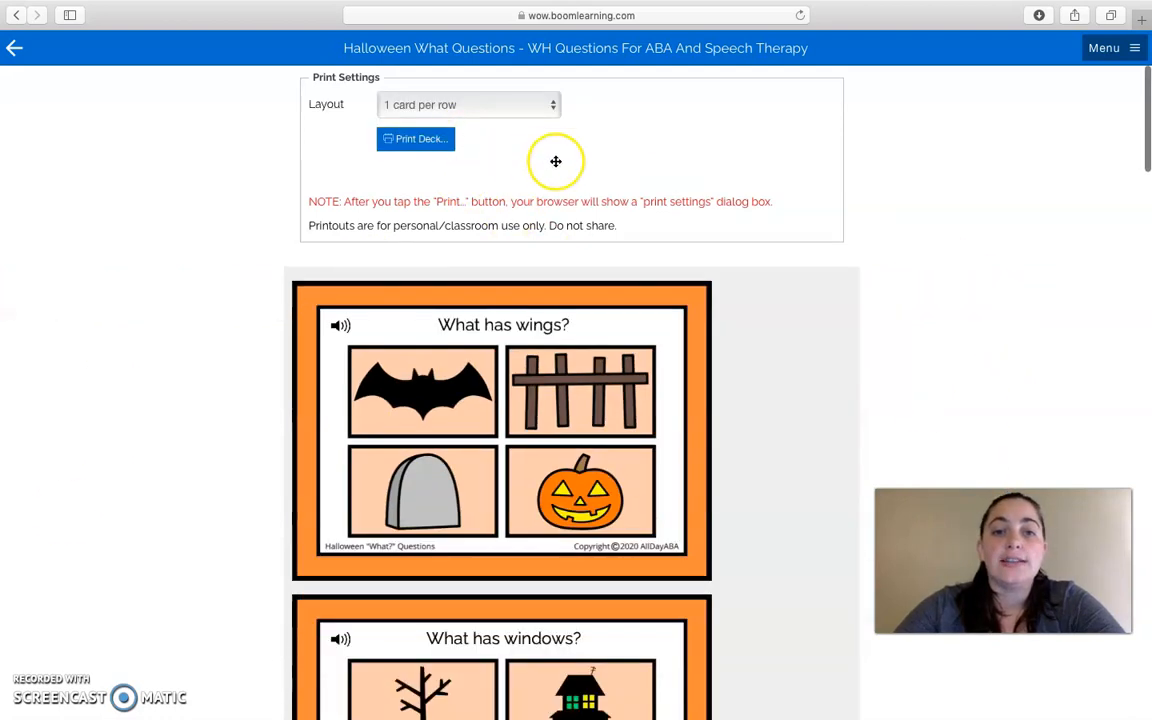
mouse_move(552, 144)
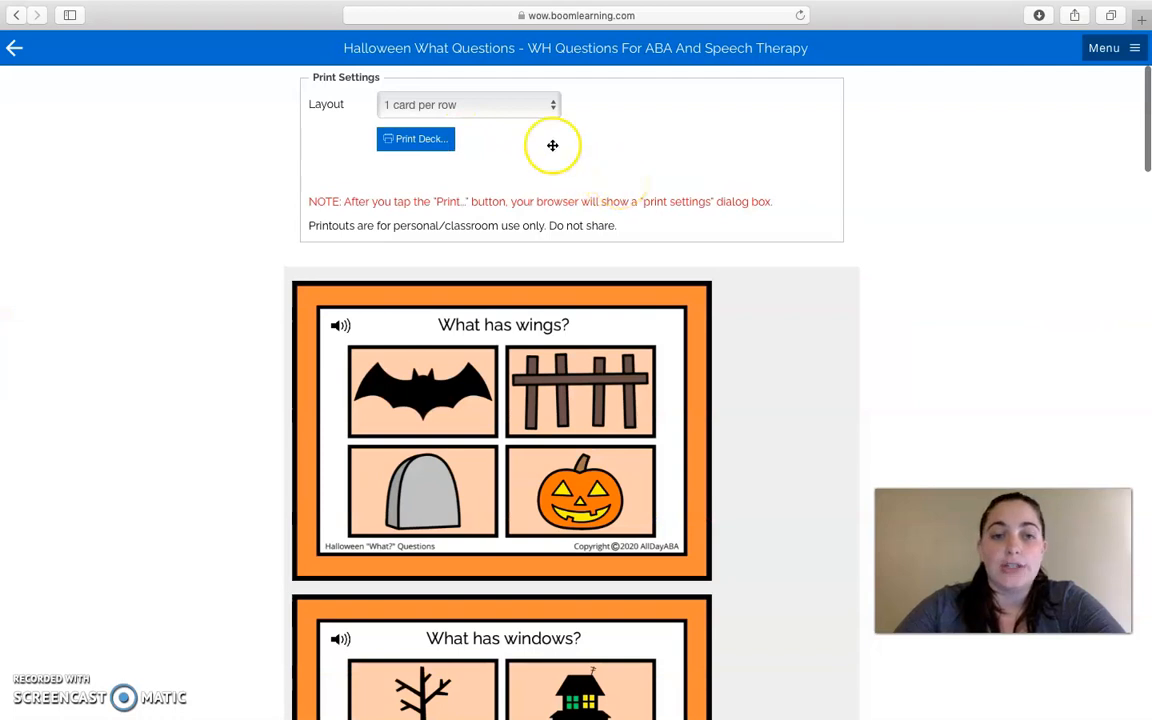
mouse_move(452, 114)
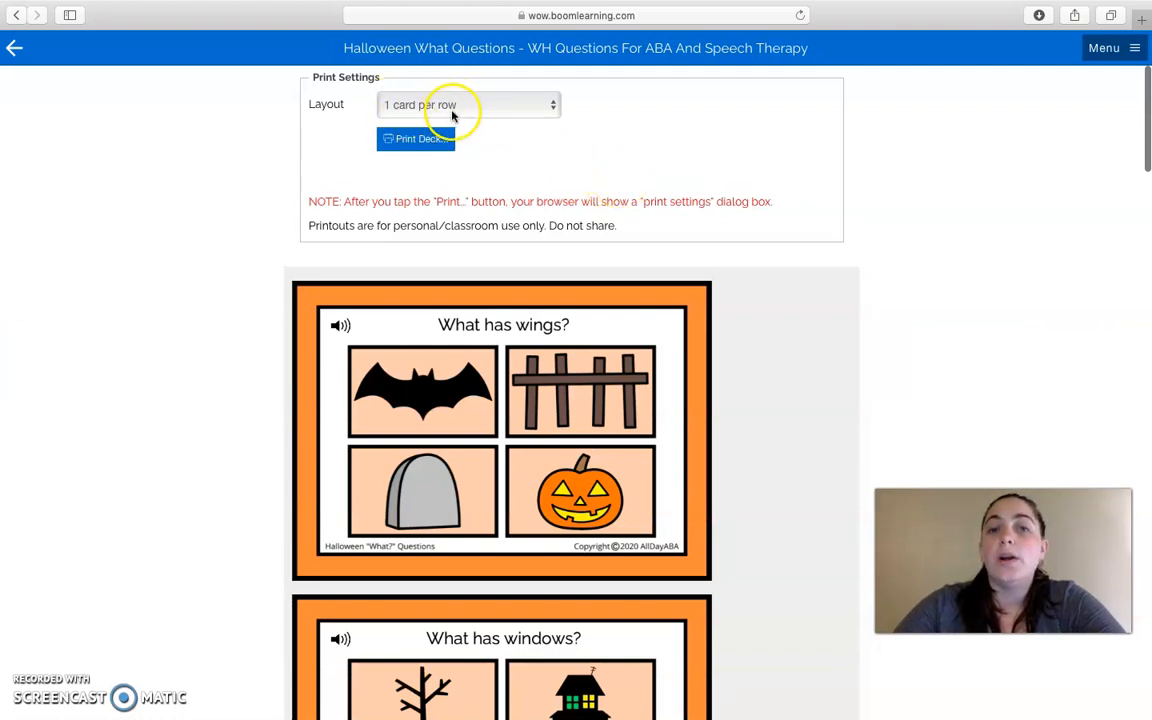
left_click(464, 104)
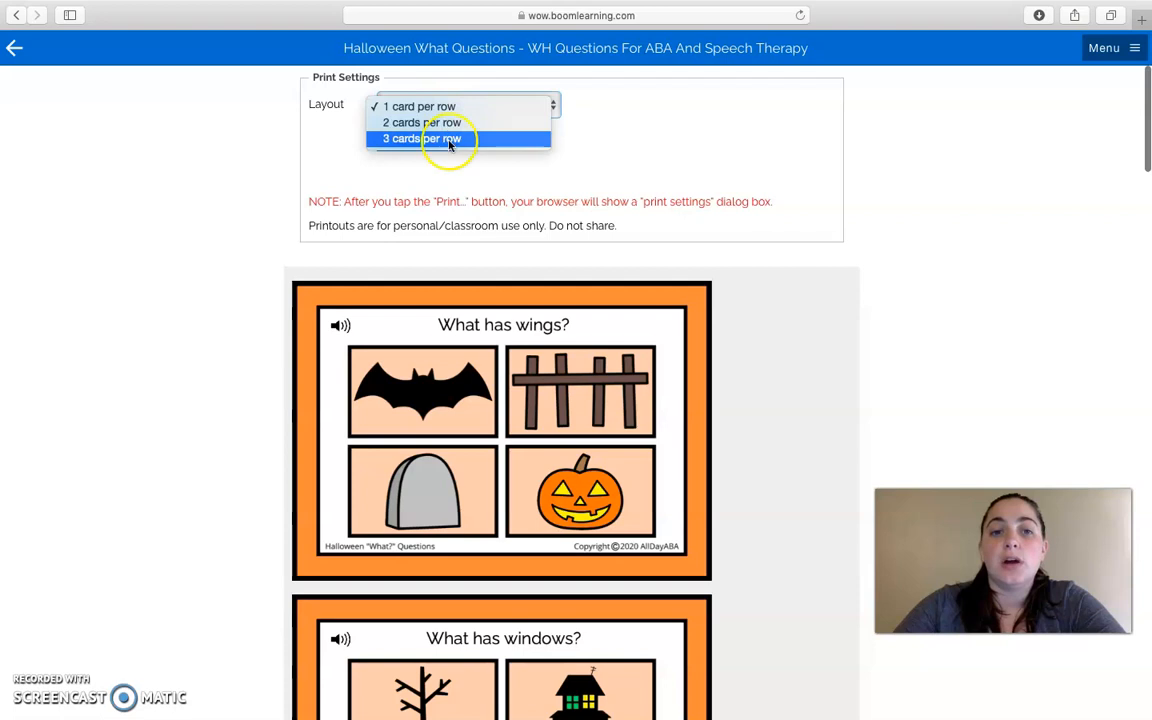
mouse_move(420, 122)
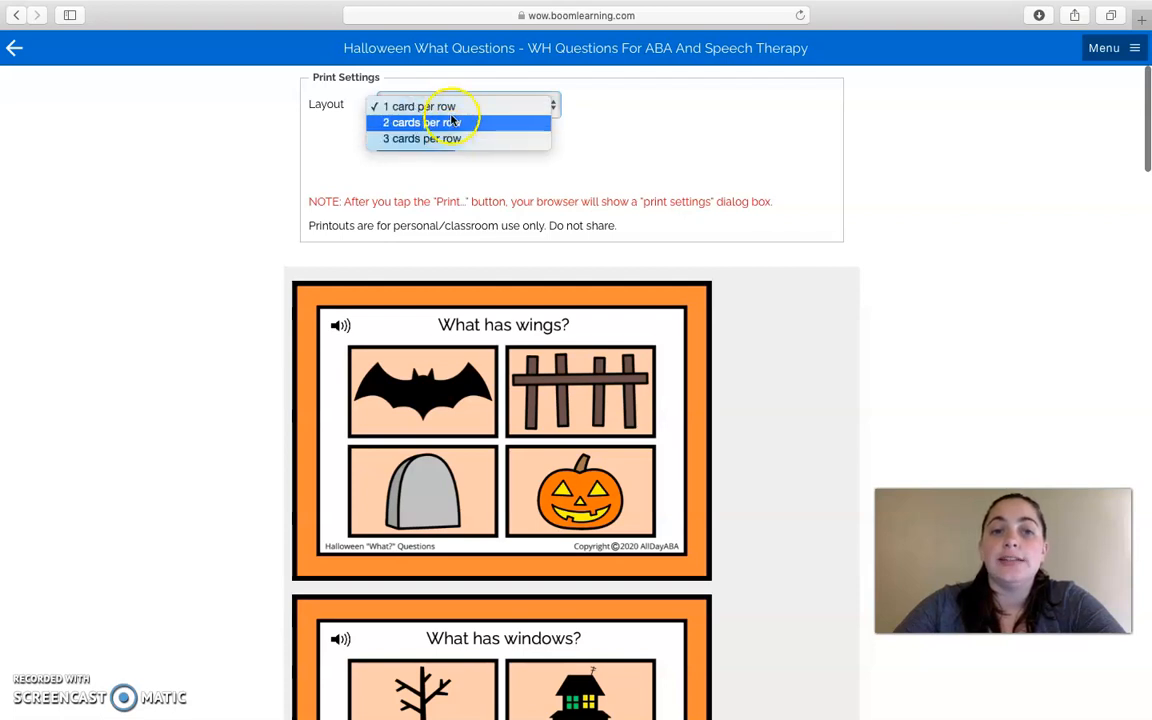
mouse_move(420, 108)
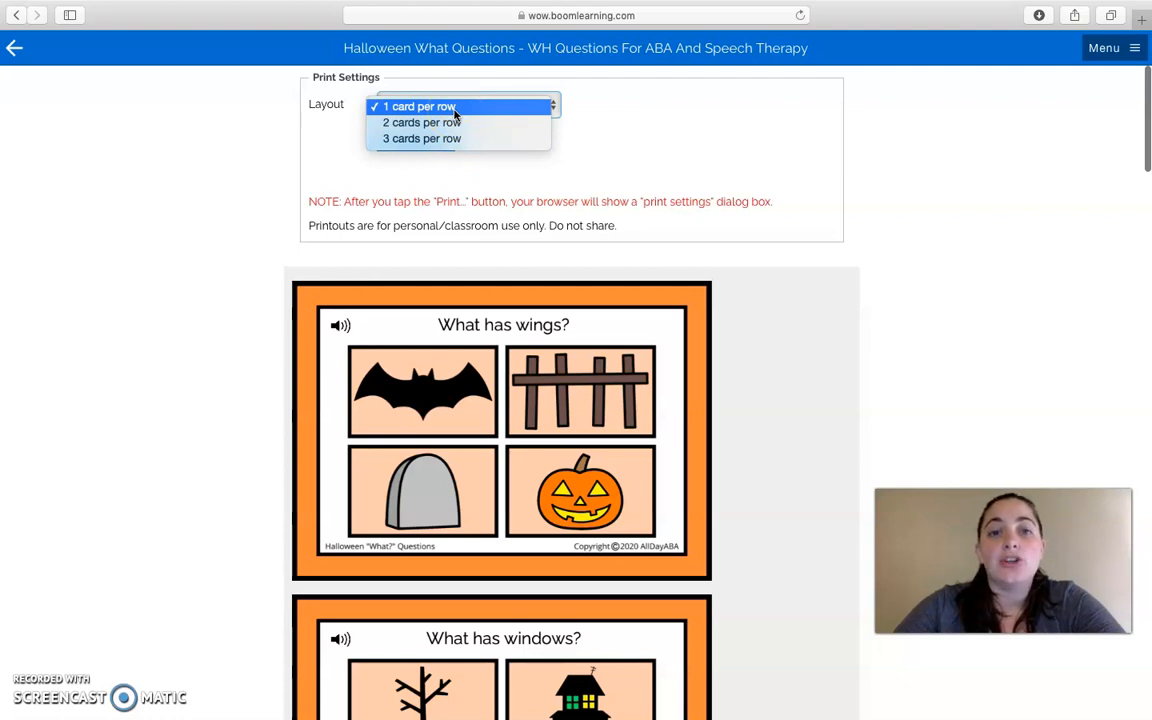
left_click(420, 106)
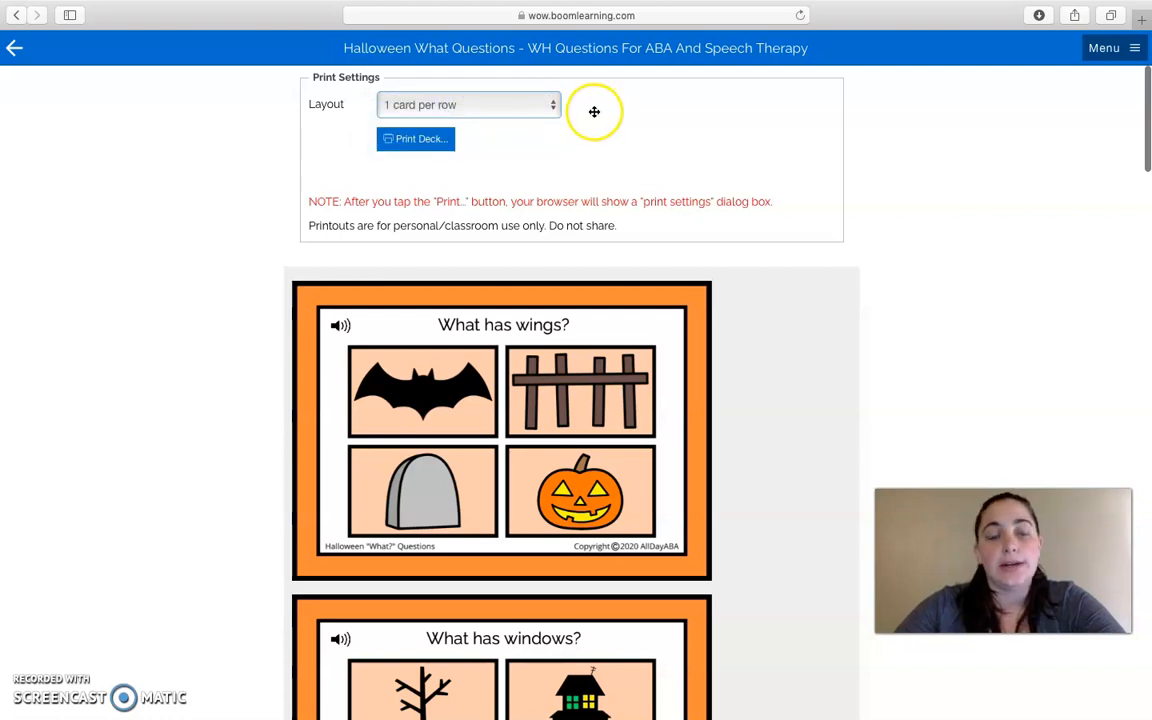
mouse_move(488, 140)
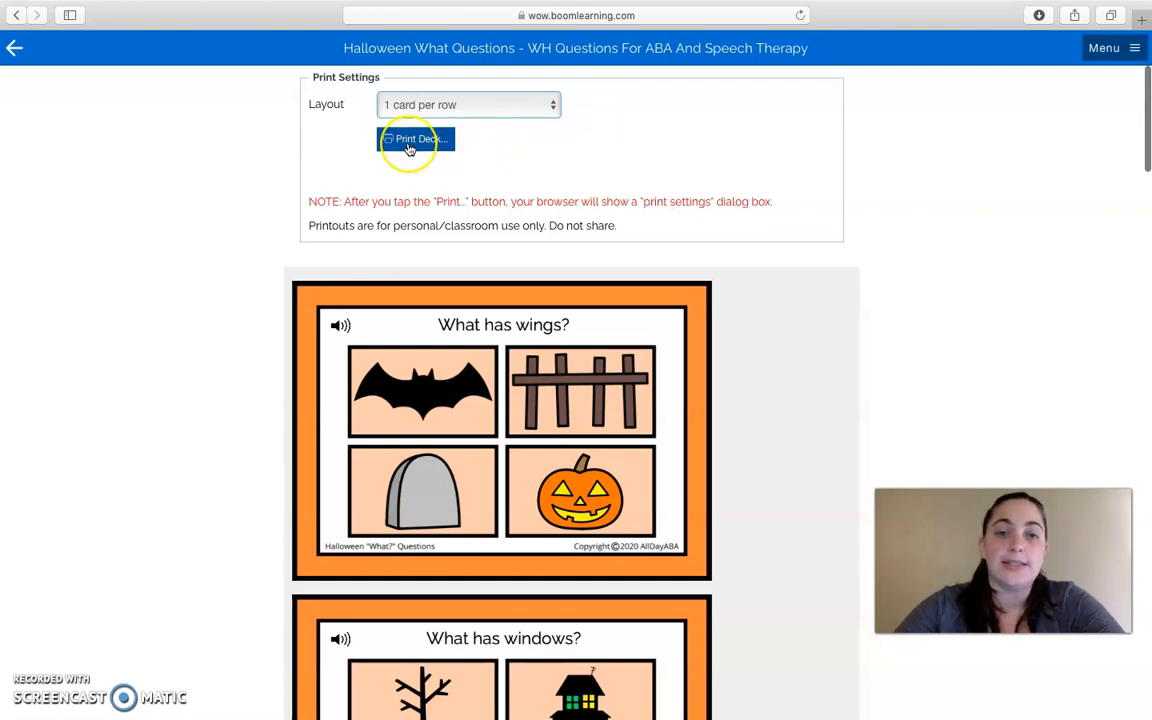
Start Print Deck and confirm printing the webpage.
left_click(416, 138)
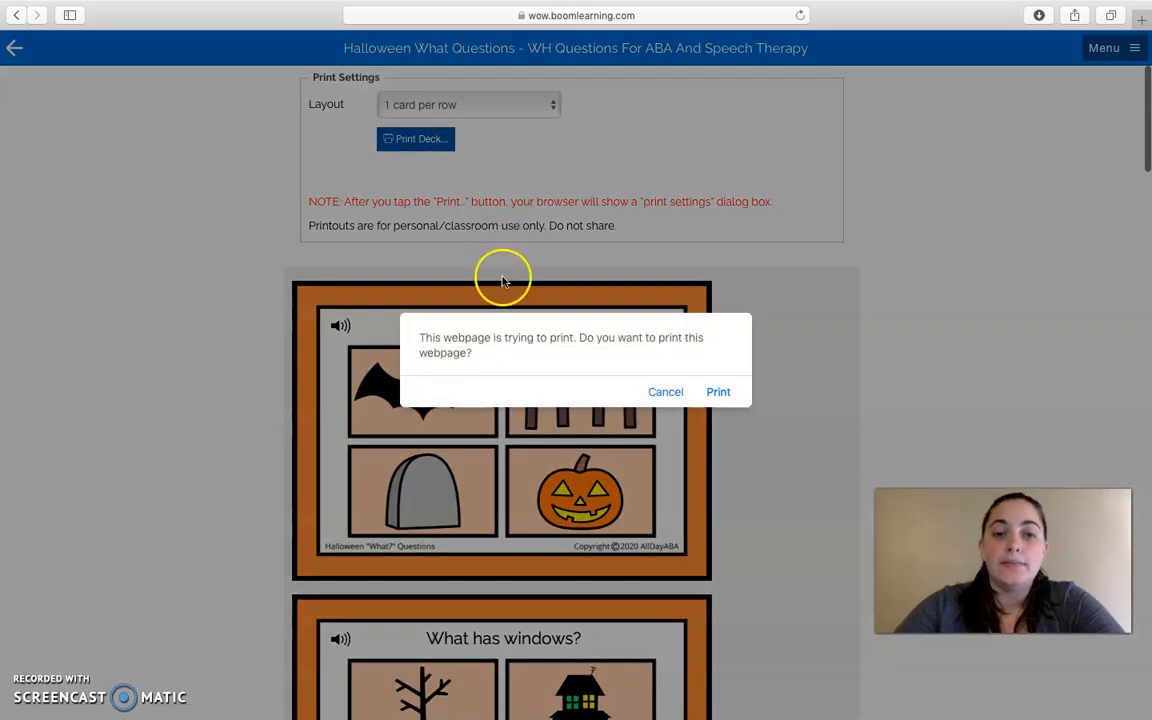
mouse_move(652, 336)
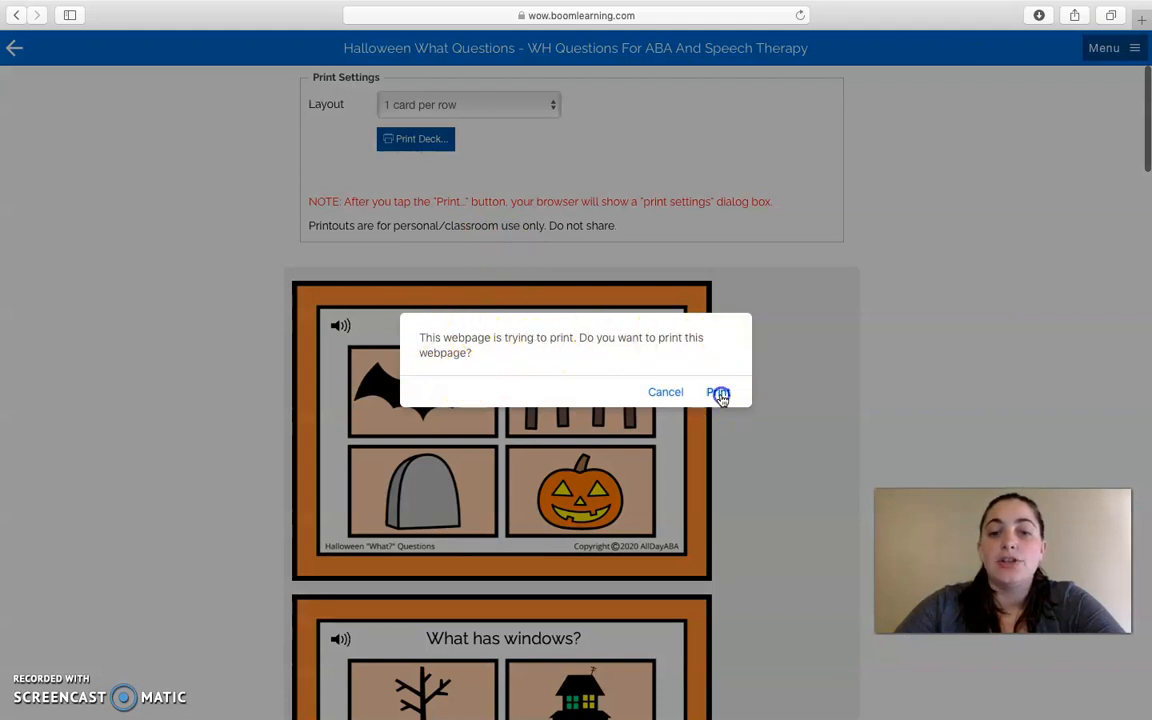
left_click(718, 392)
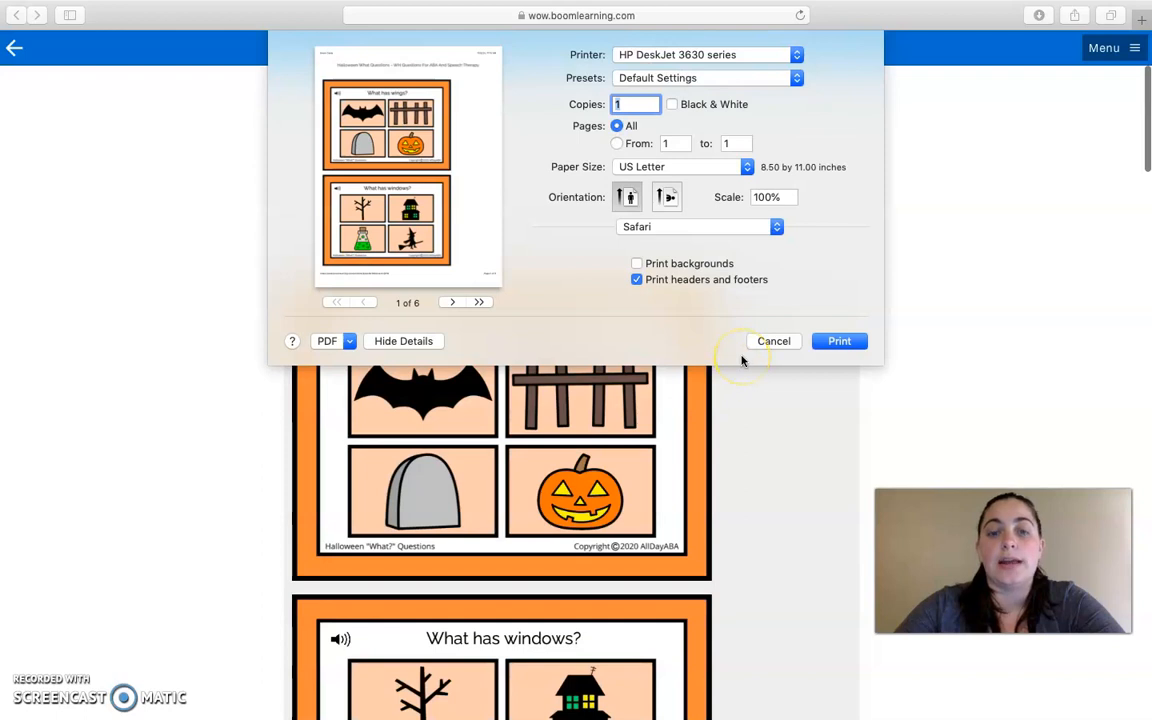
mouse_move(744, 358)
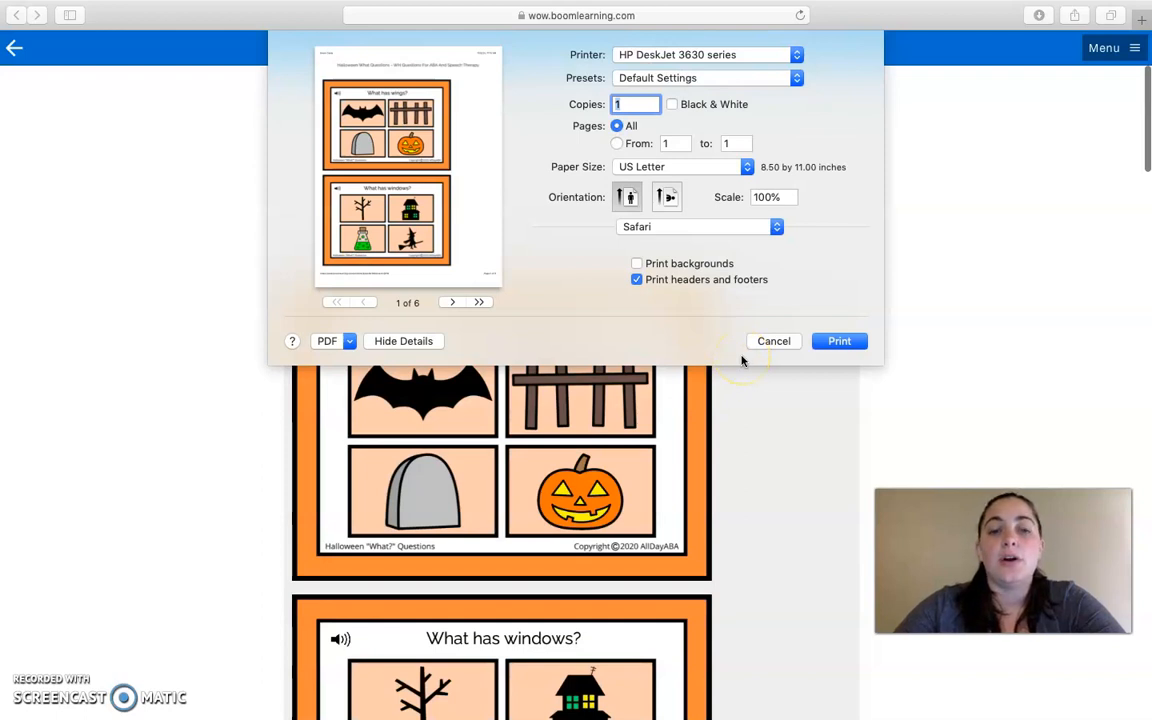
mouse_move(728, 308)
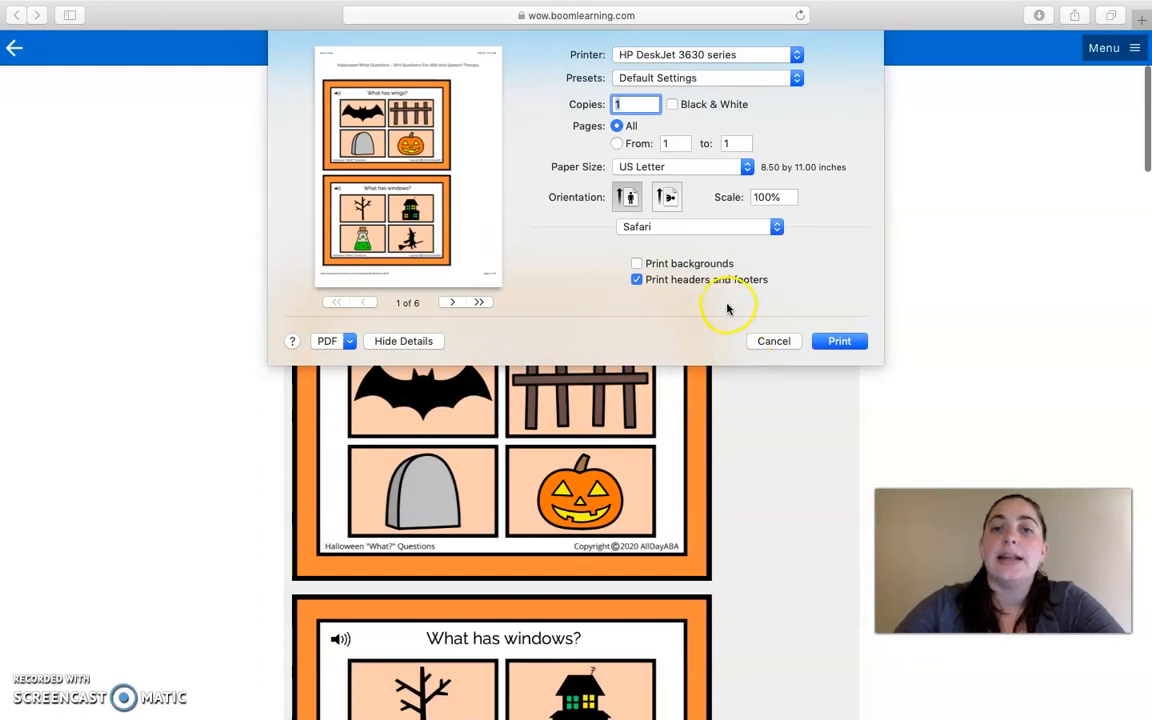
mouse_move(696, 216)
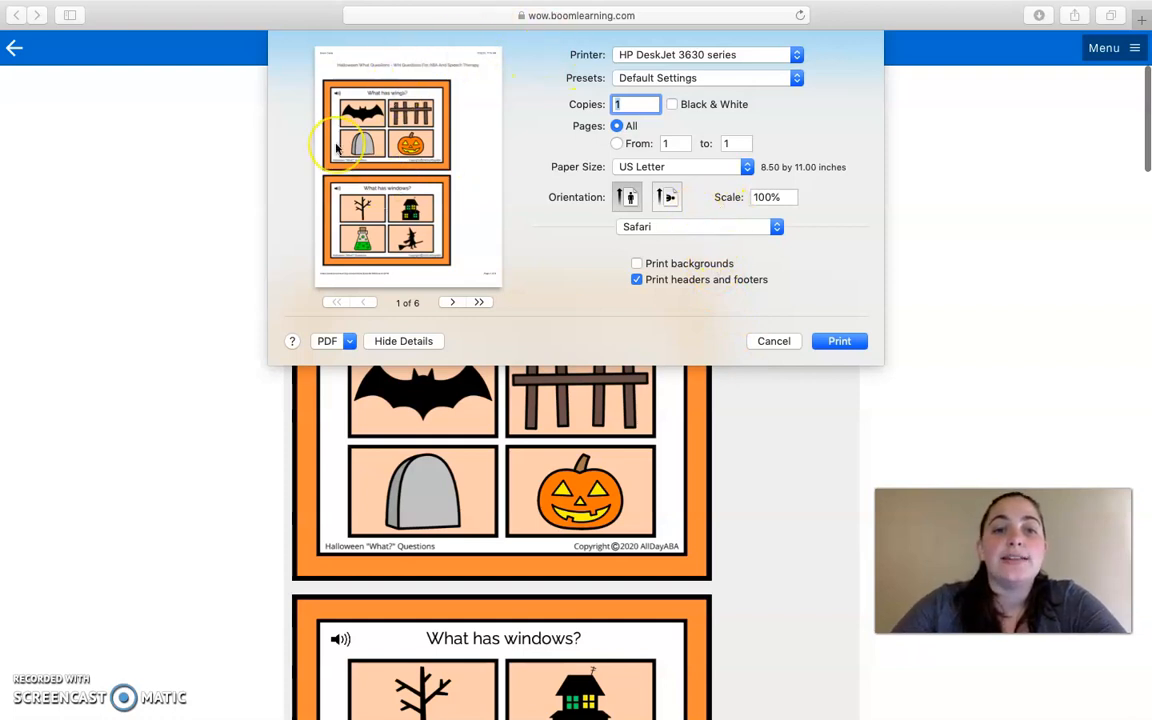
mouse_move(770, 308)
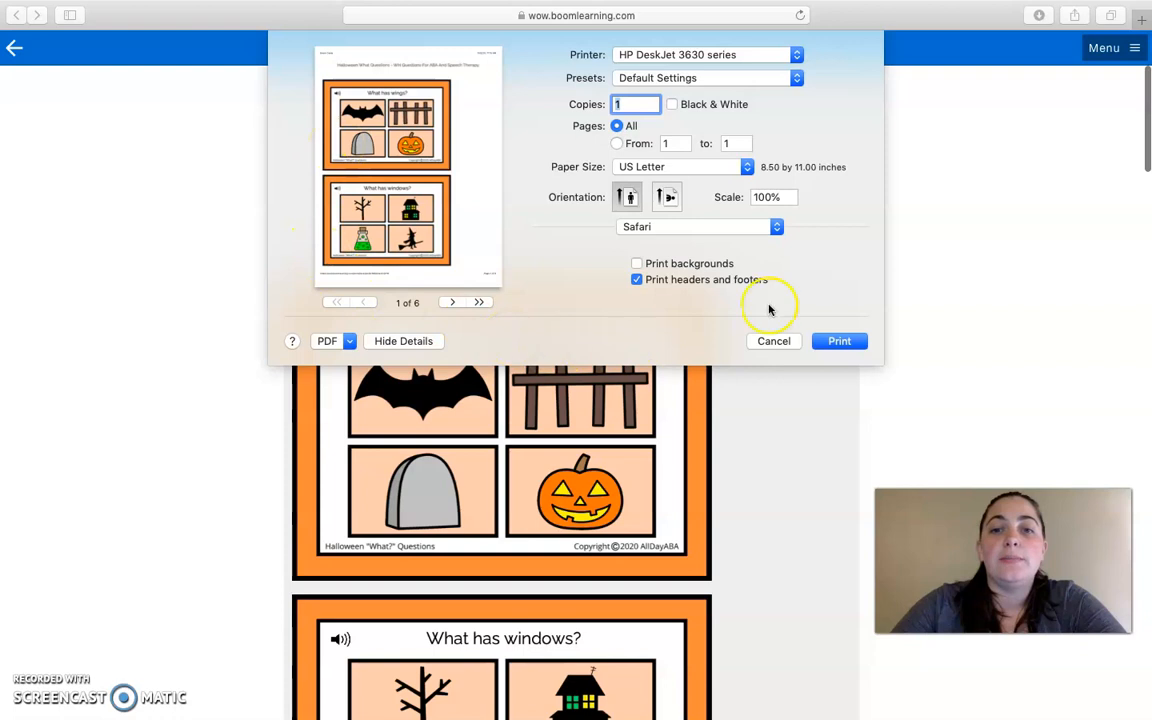
mouse_move(570, 320)
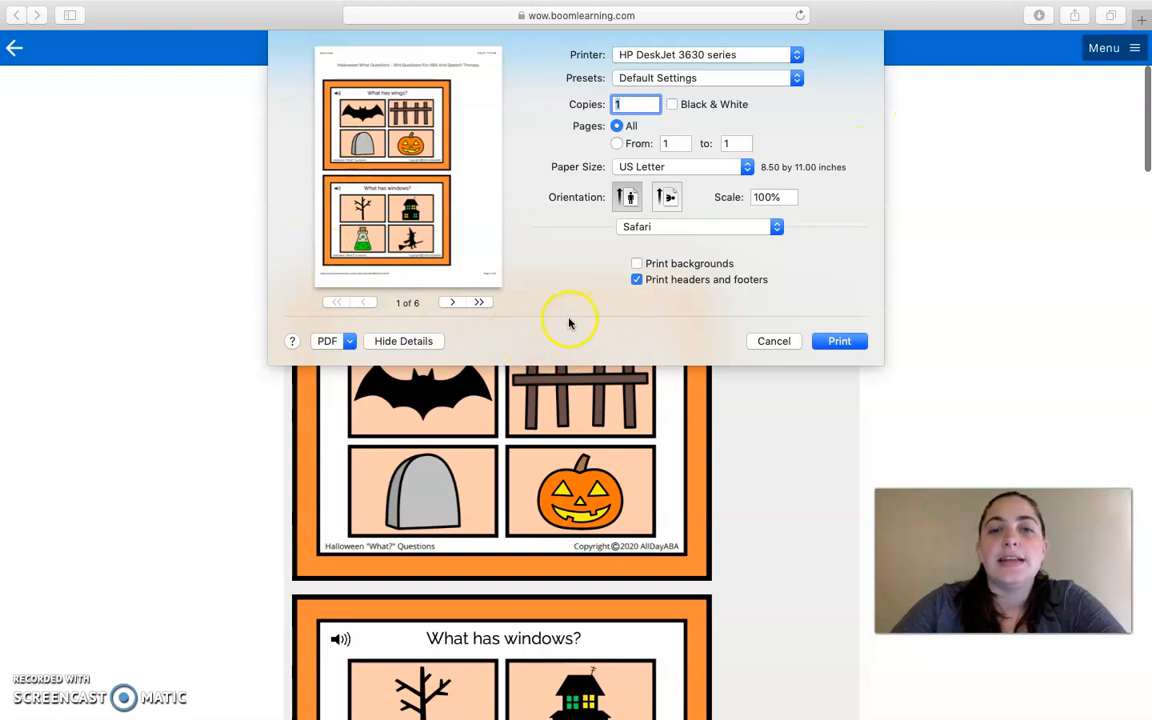
mouse_move(636, 238)
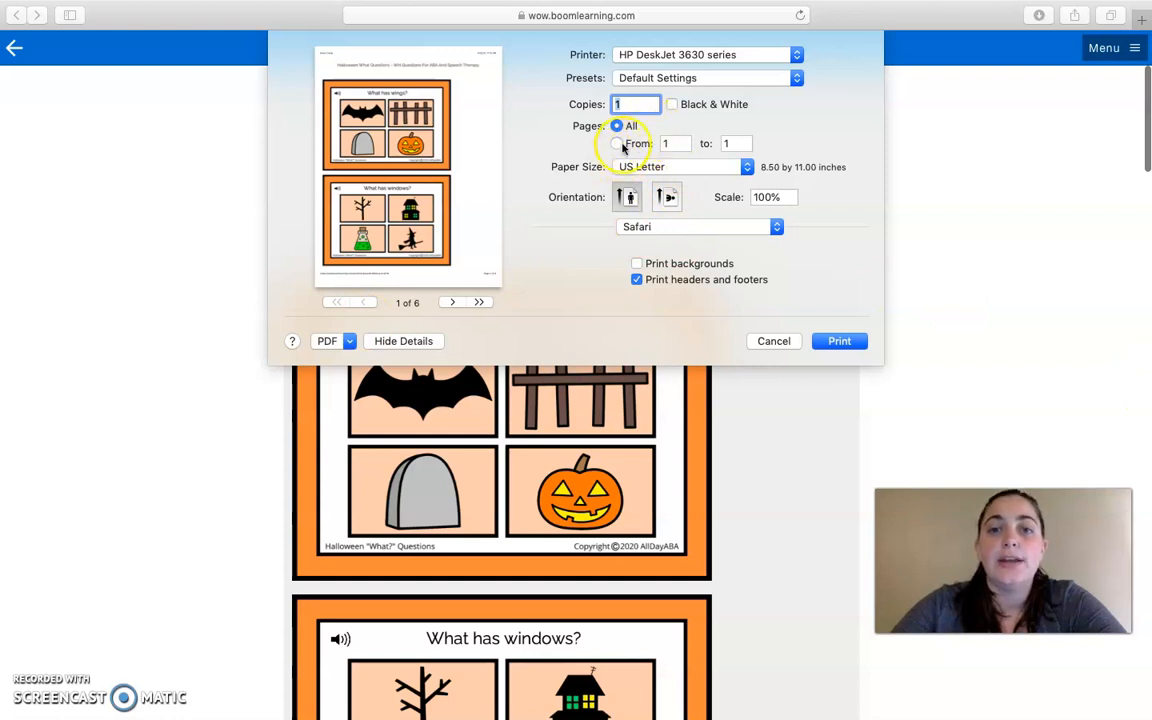
Keep Pages on All and set Scale to 100% in the print dialog.
left_click(616, 144)
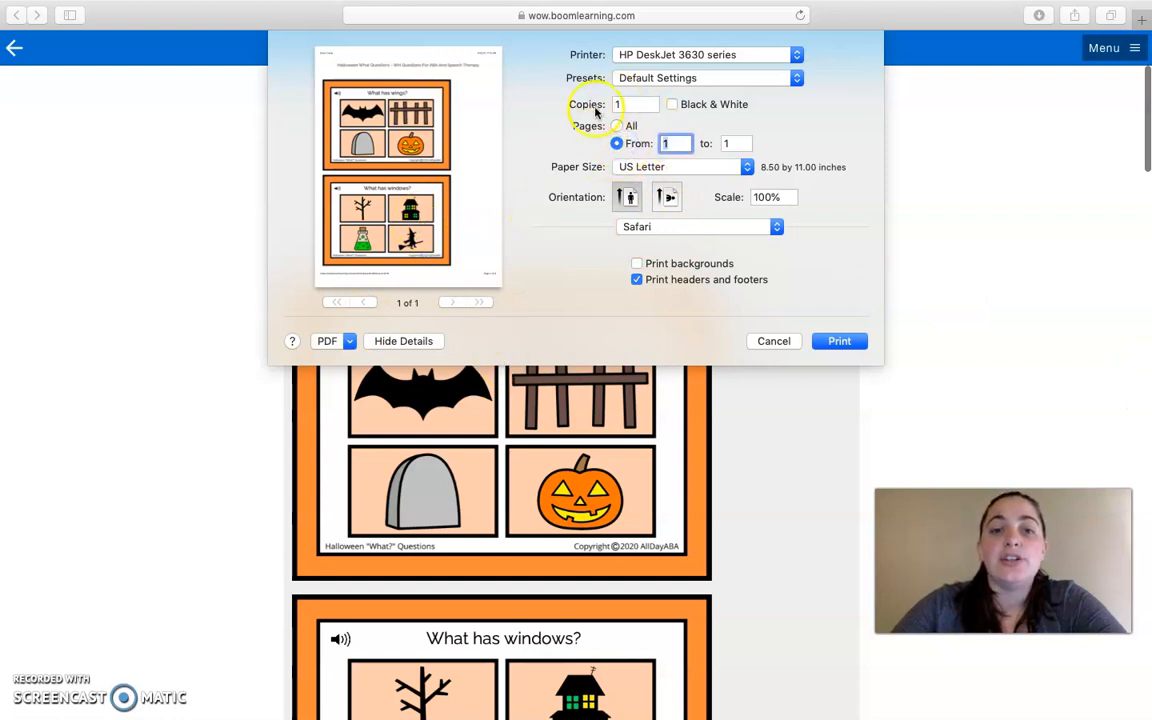
left_click(616, 124)
type("1")
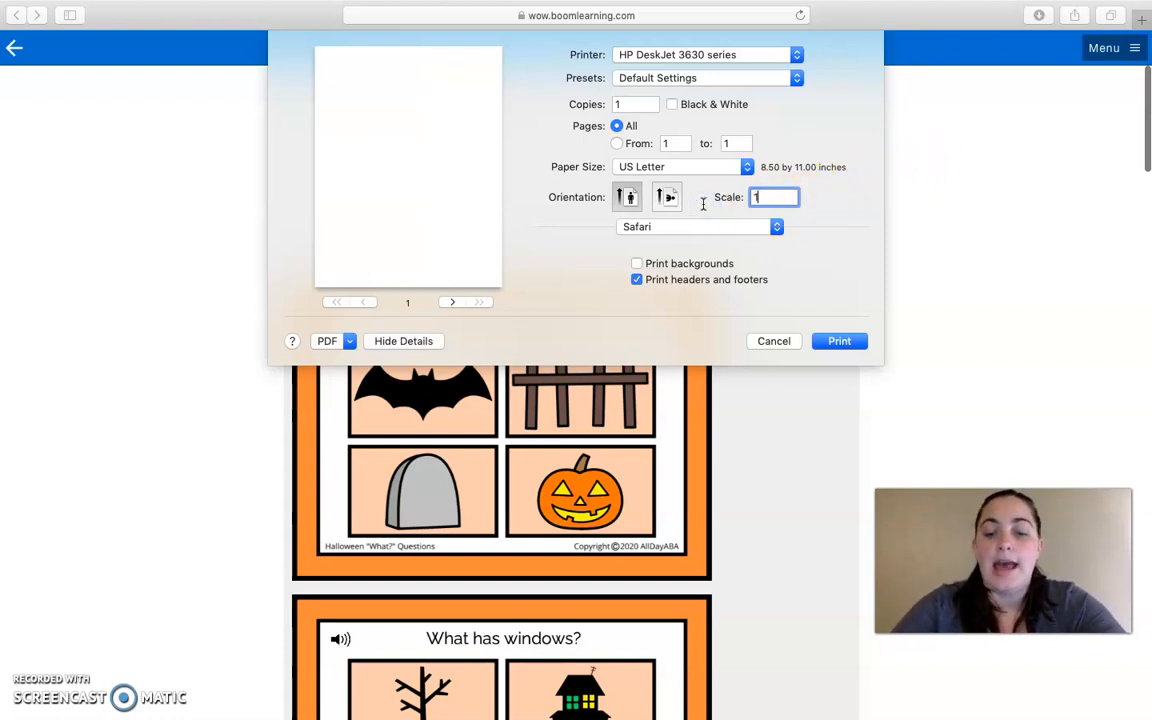
type("00")
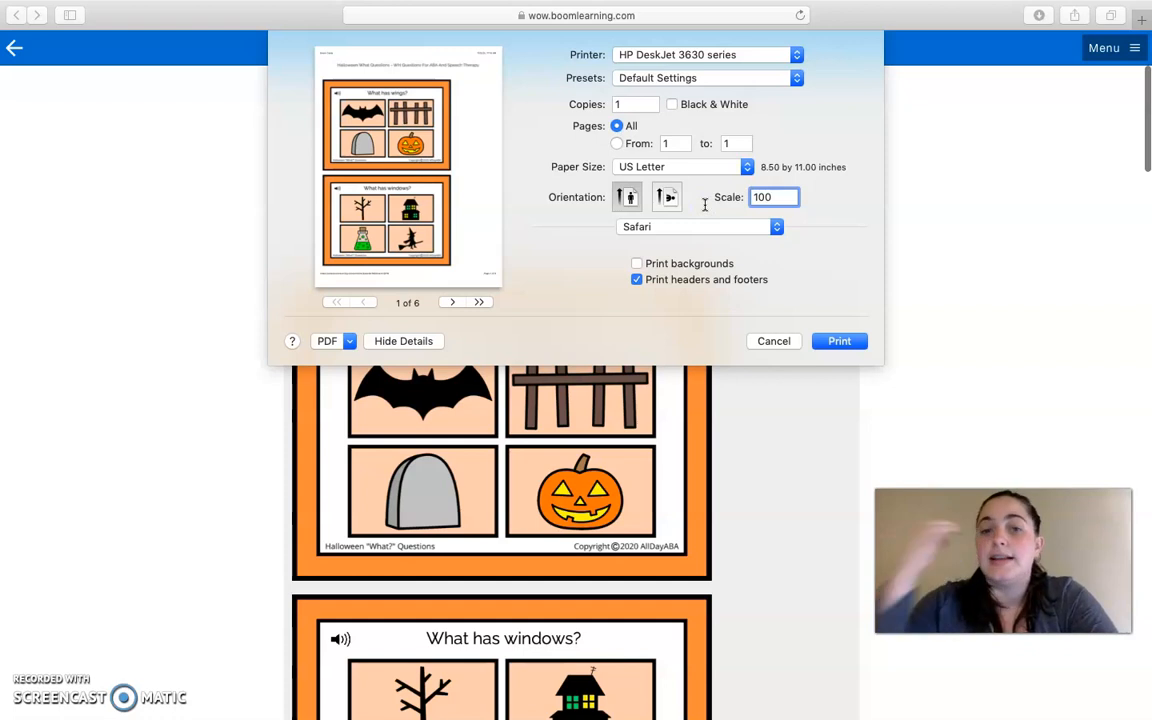
mouse_move(840, 340)
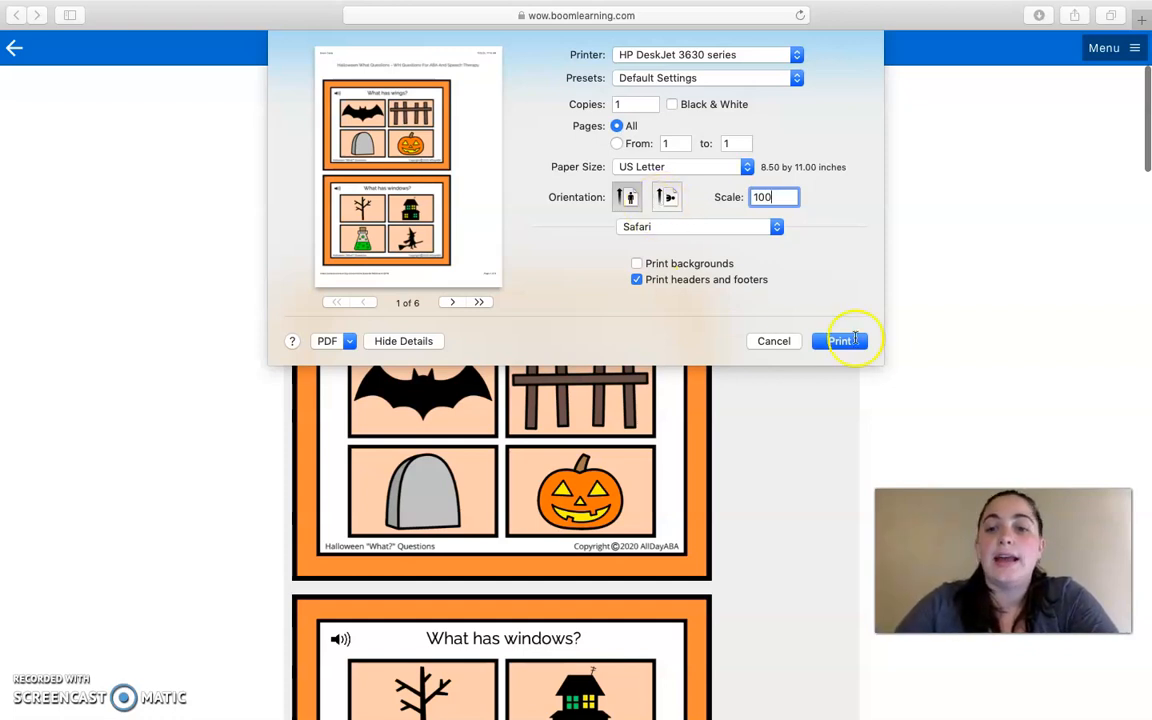